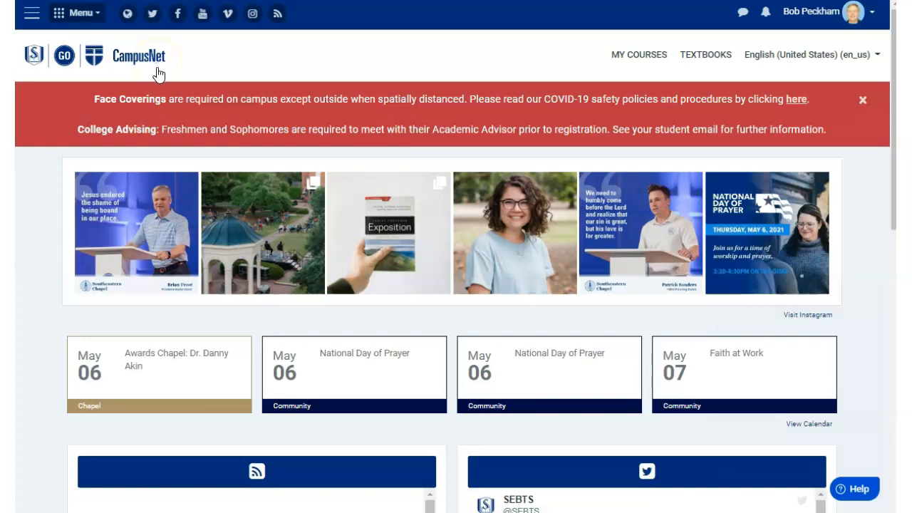
mouse_move(683, 64)
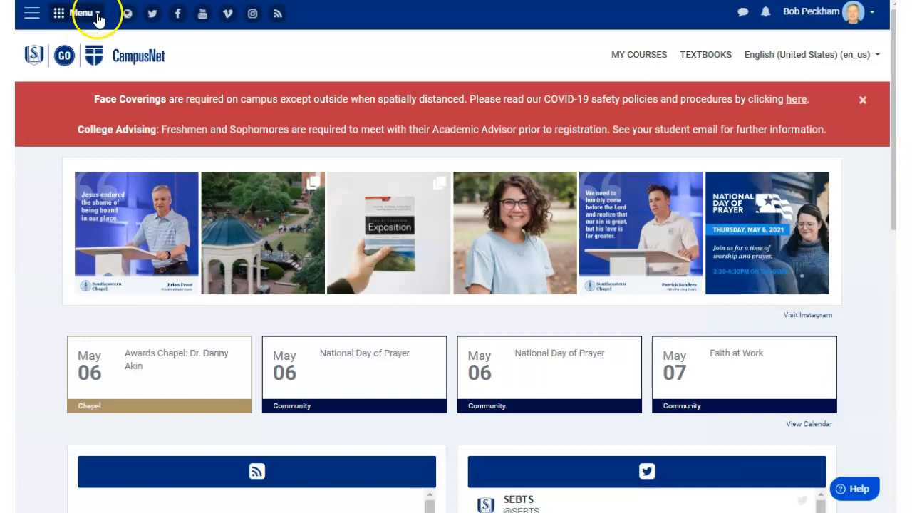
Step: Navigate from the CampusNet home page to the Self-Service home via the top menu
click(80, 13)
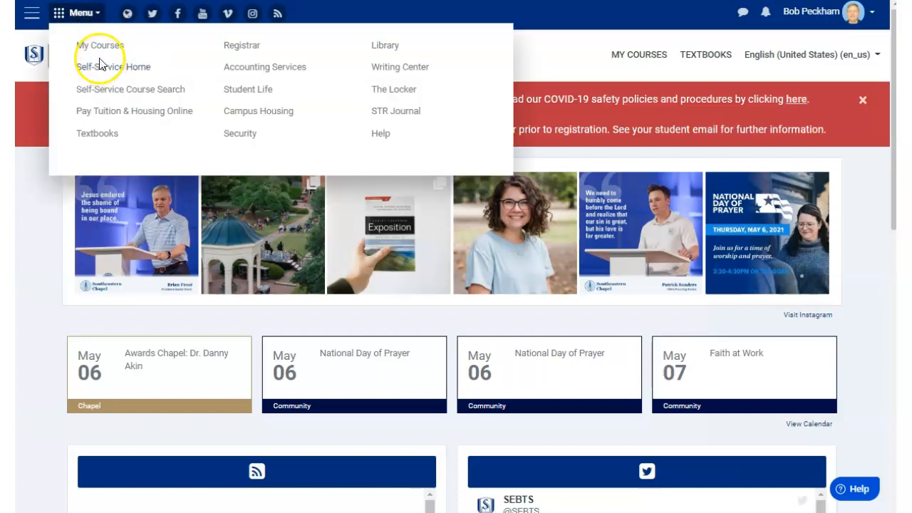
click(114, 67)
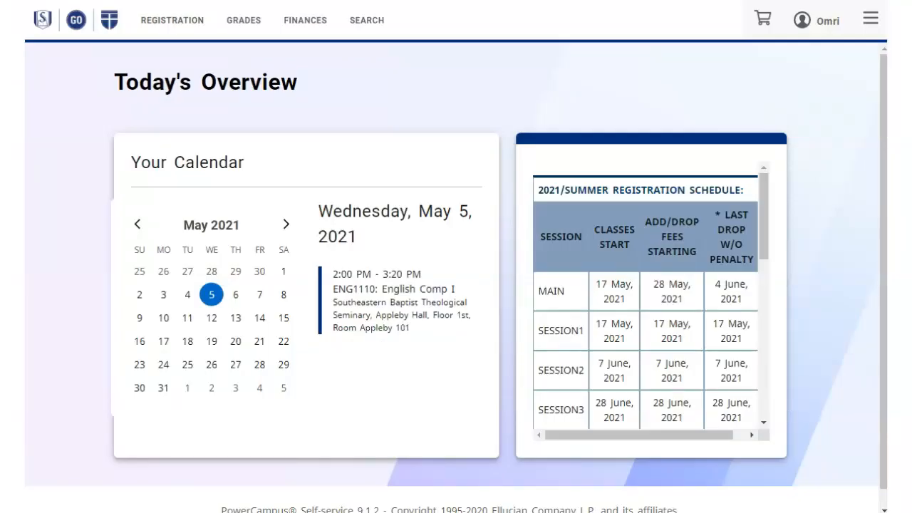
Step: Go to the Courses search page under Registration
click(171, 20)
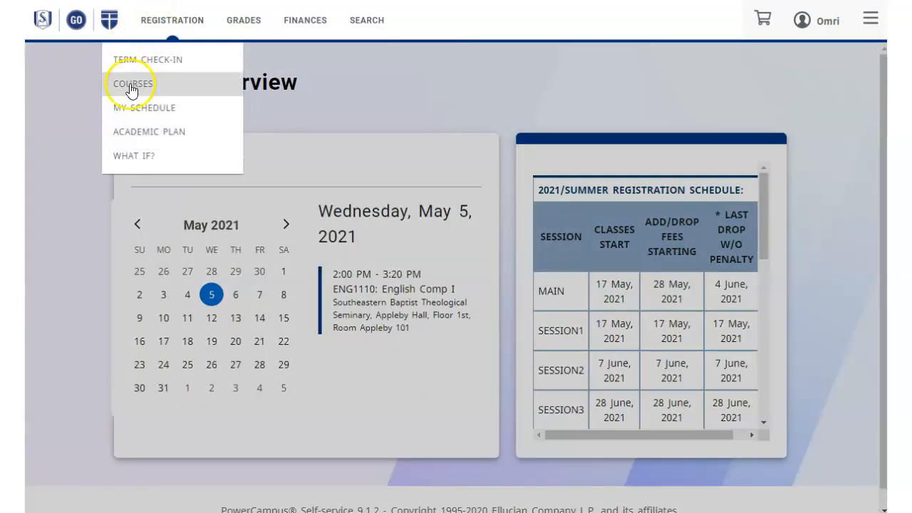
click(132, 82)
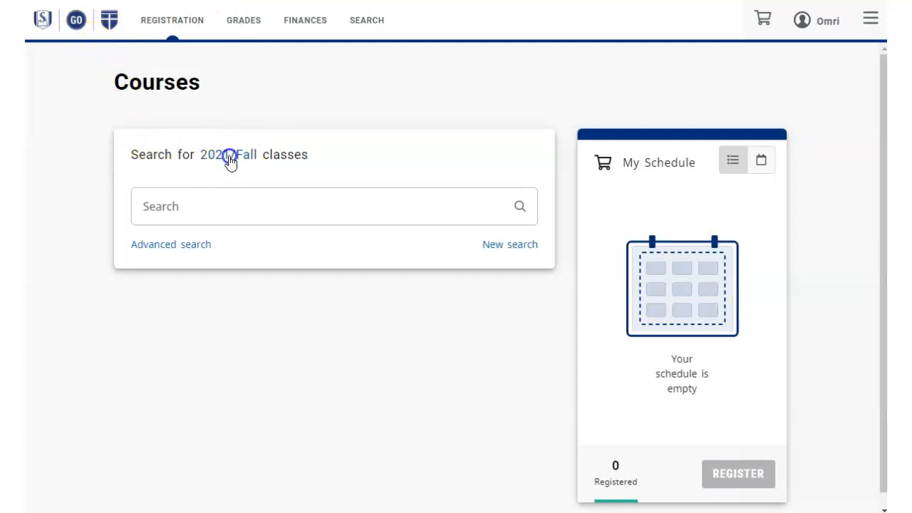
Step: Search 2021/Summer classes for 'theology', getting 10 results, and bring up Advanced Search
click(228, 154)
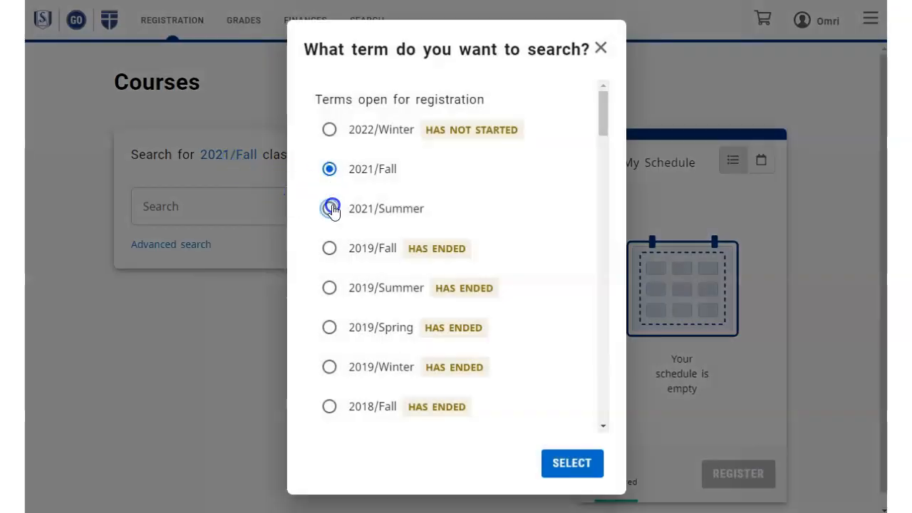
click(573, 464)
text(t)
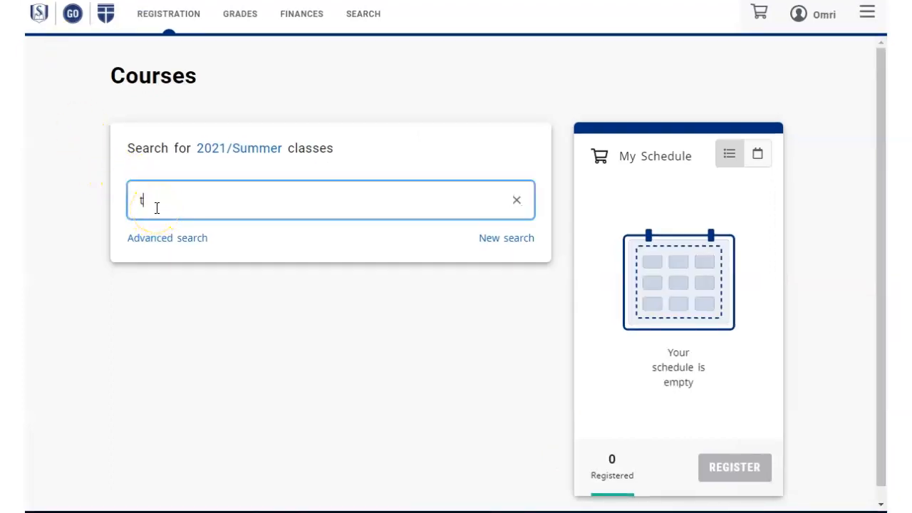
text(heology)
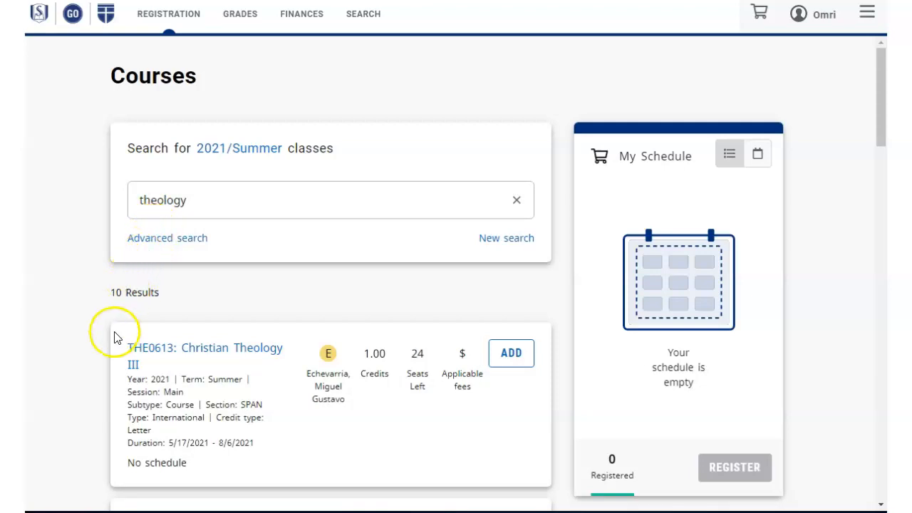
scroll(down, 3)
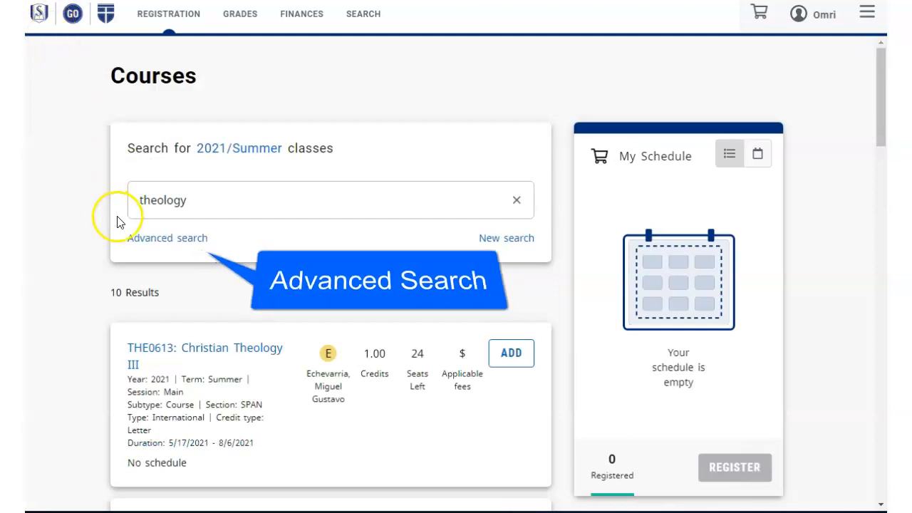
click(168, 237)
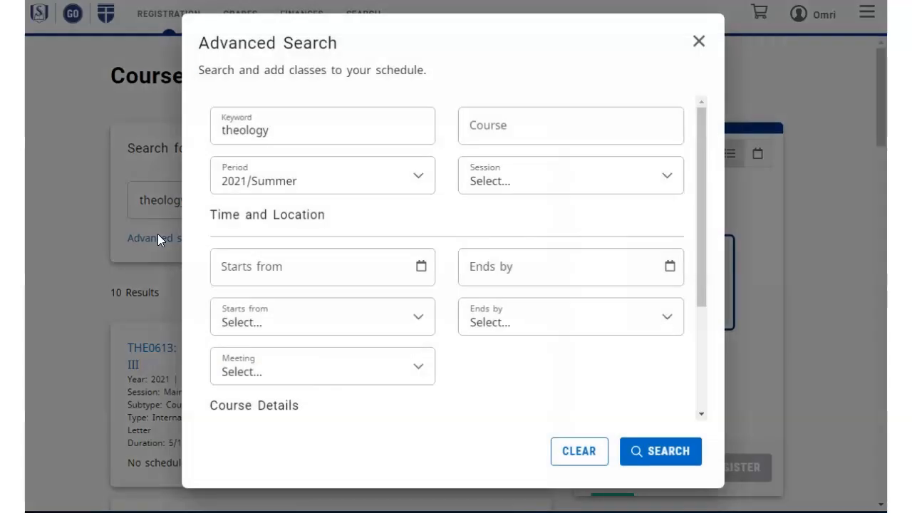
Step: Limit the advanced search to the Undergraduate program and the Main session
scroll(down, 3)
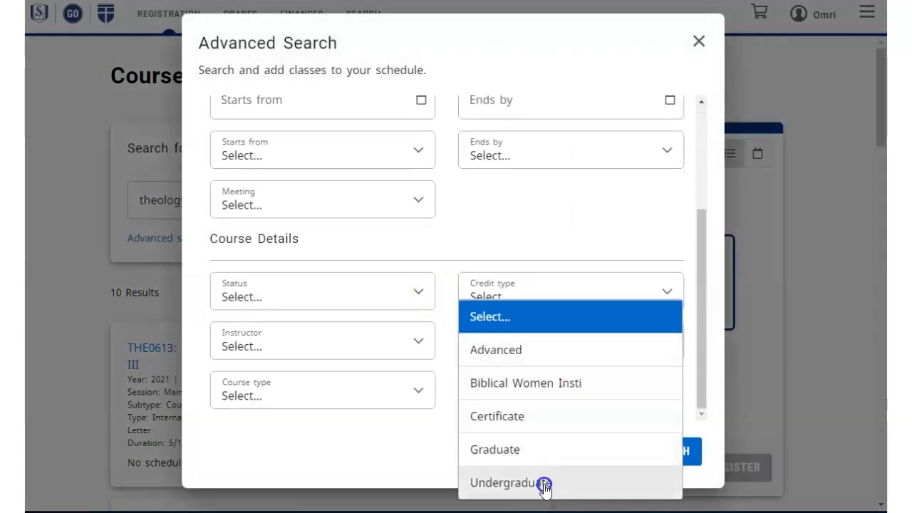
click(507, 482)
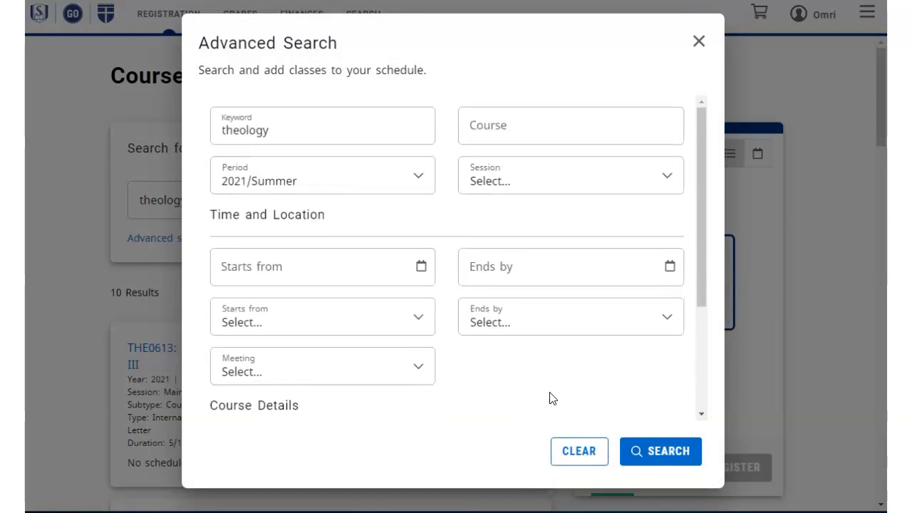
click(570, 175)
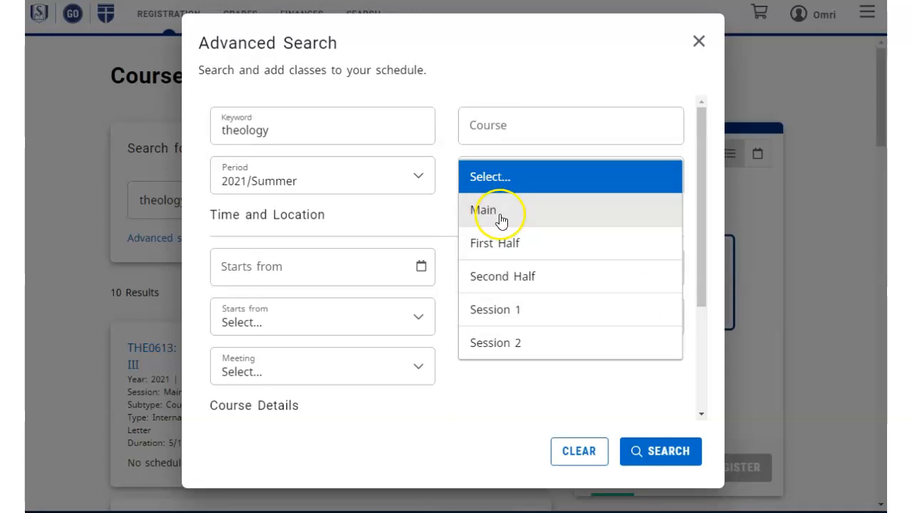
click(485, 209)
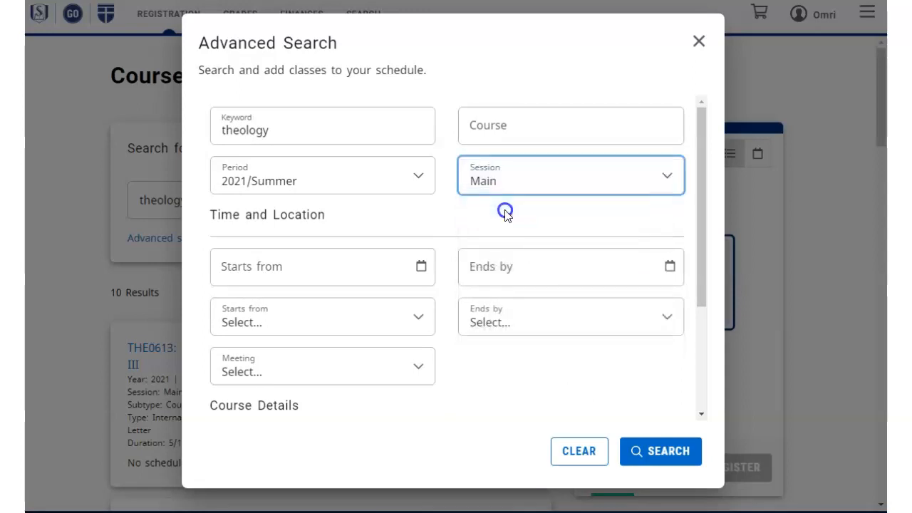
Step: Set the course type to Online and run the advanced search
scroll(down, 3)
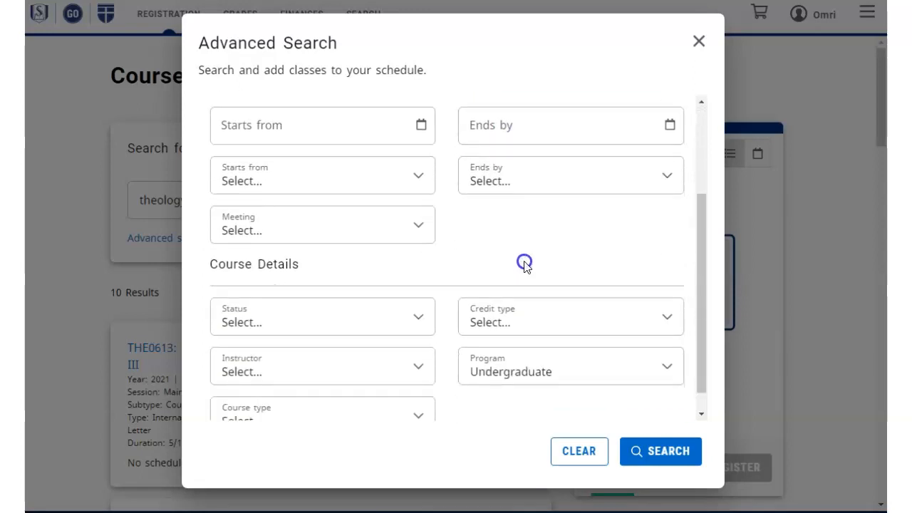
mouse_move(522, 274)
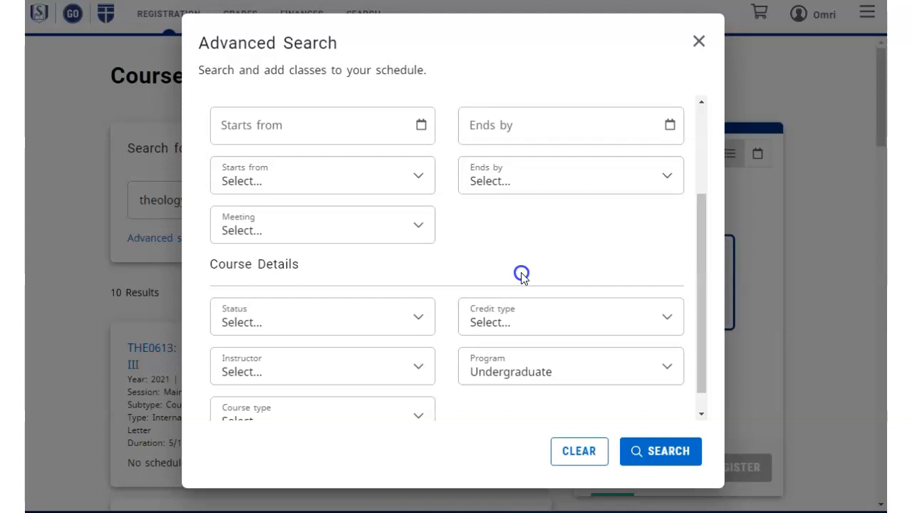
scroll(down, 3)
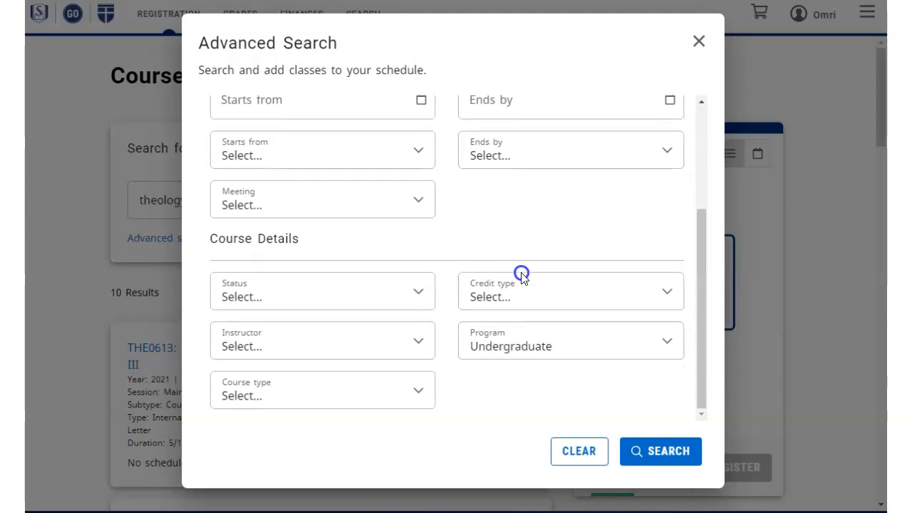
mouse_move(449, 308)
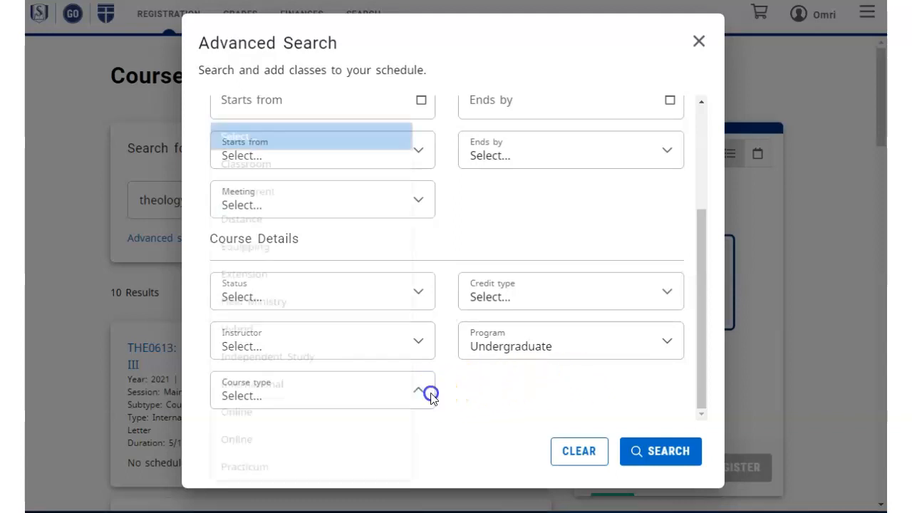
click(419, 392)
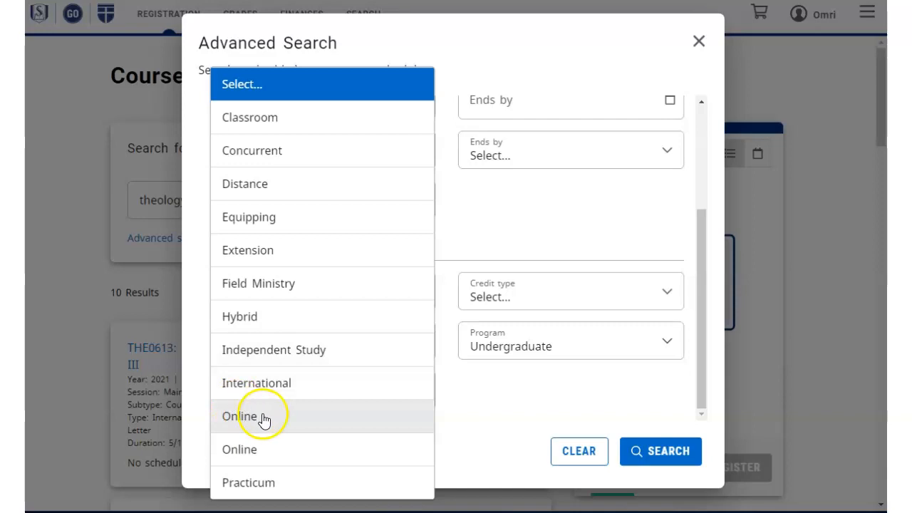
mouse_move(258, 317)
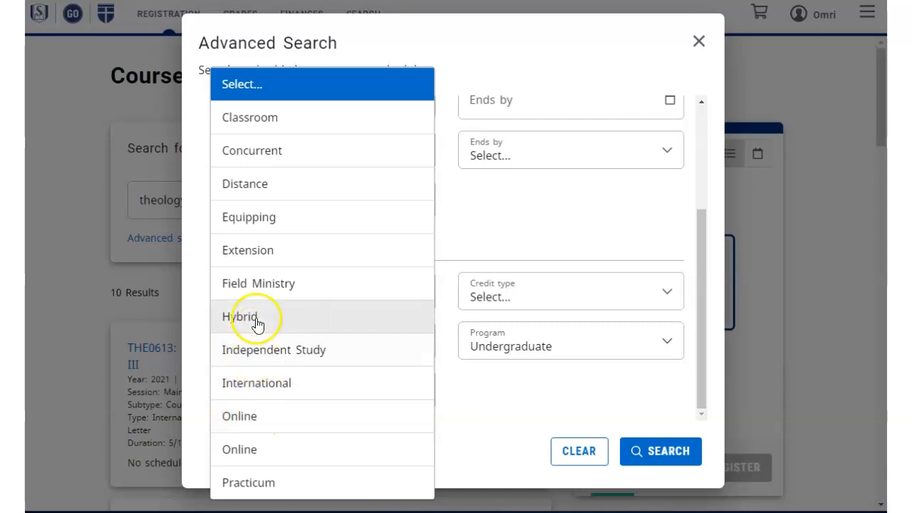
mouse_move(350, 416)
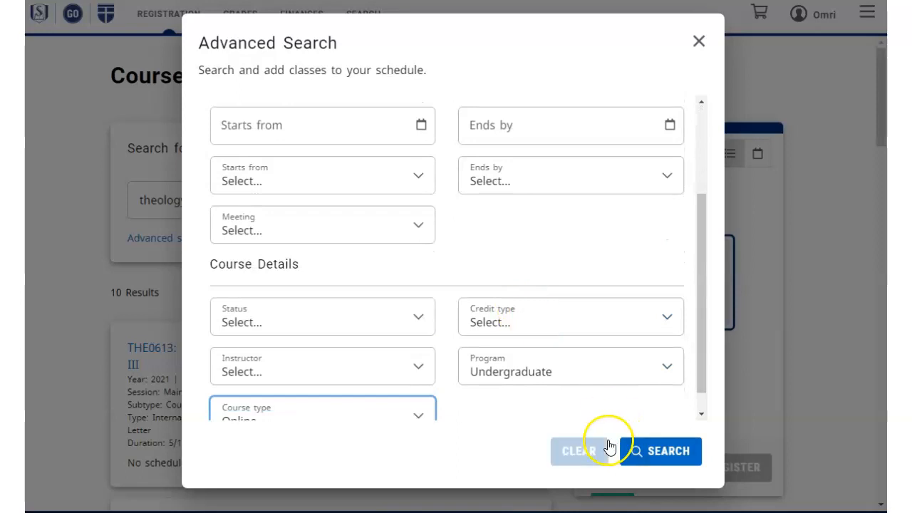
click(667, 450)
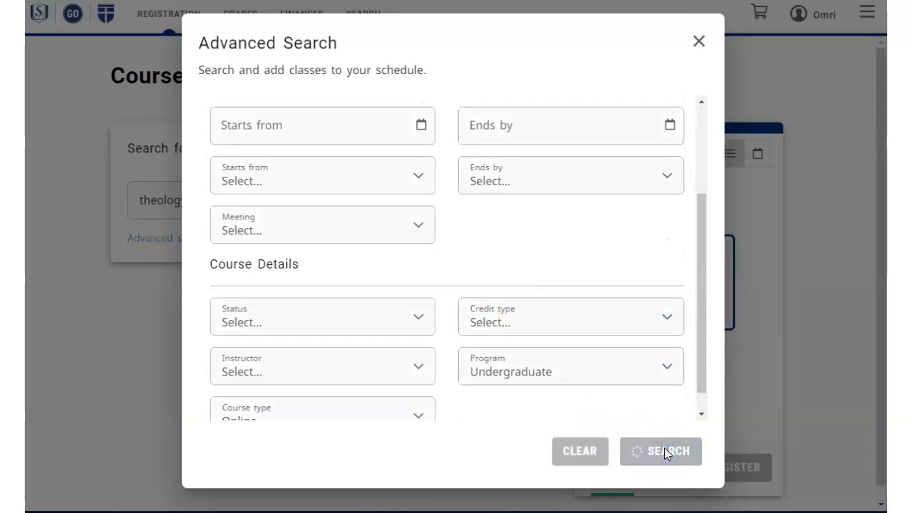
click(662, 450)
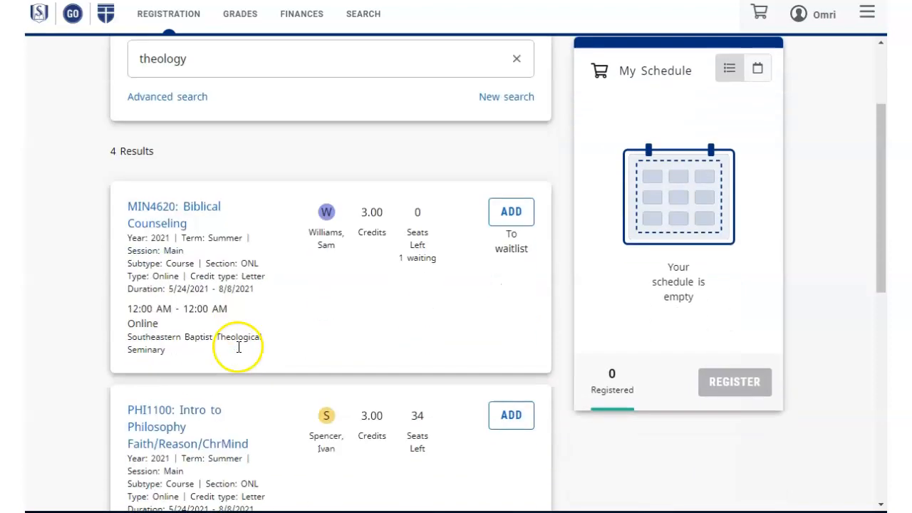
scroll(down, 3)
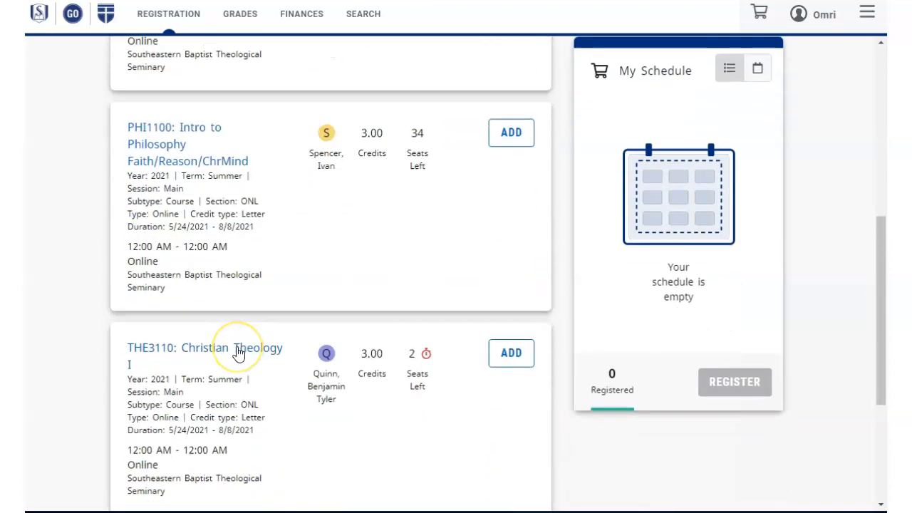
mouse_move(235, 353)
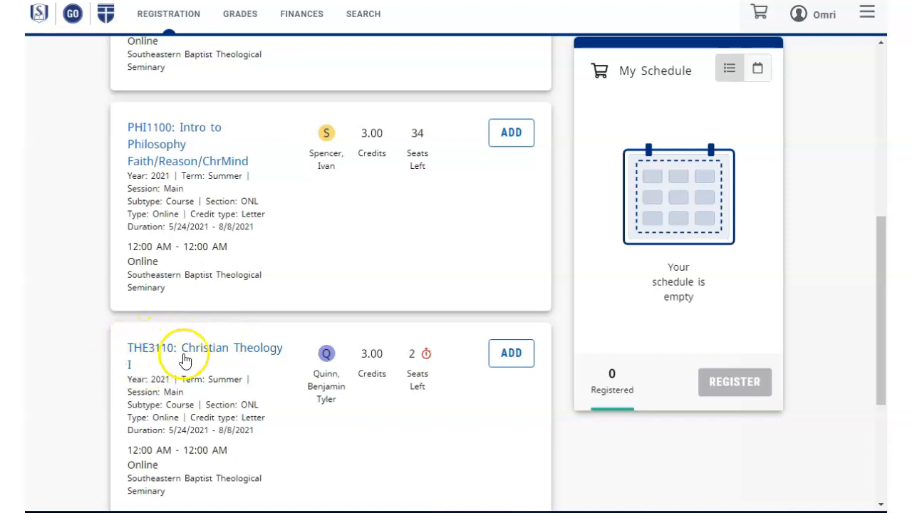
click(188, 347)
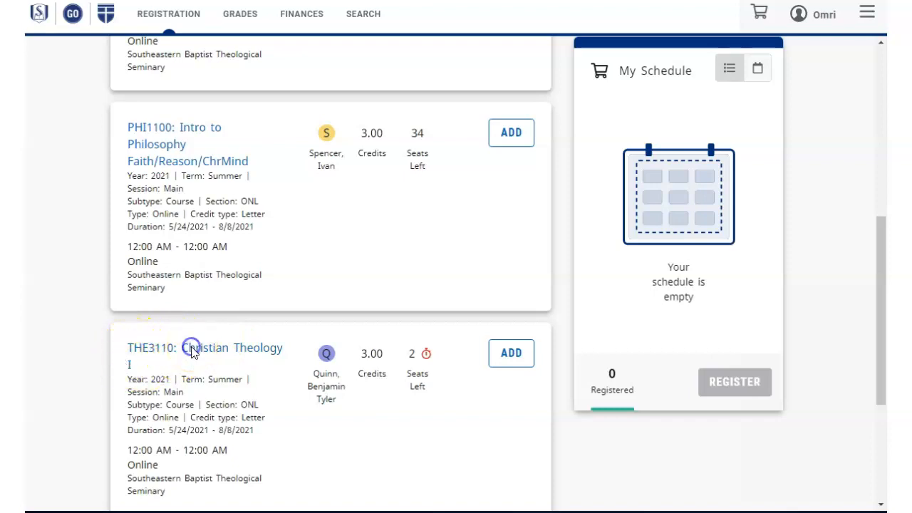
click(205, 348)
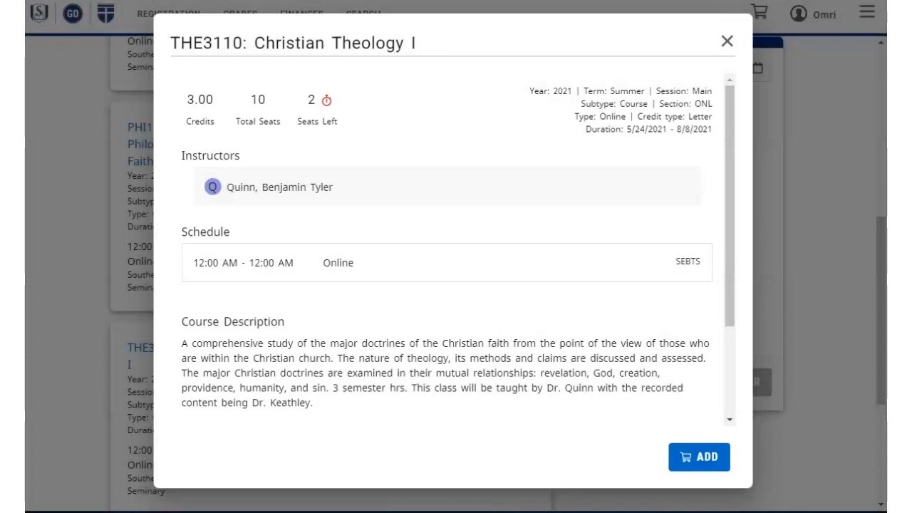
mouse_move(644, 399)
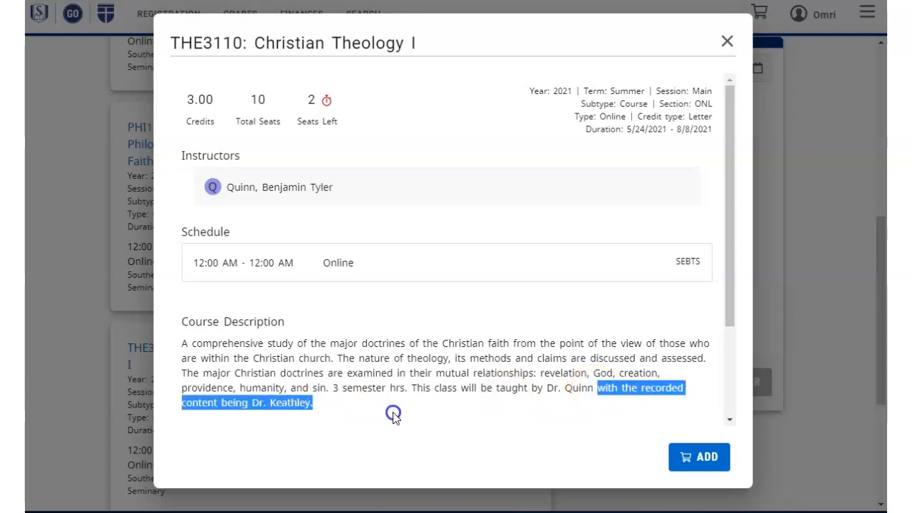
click(727, 40)
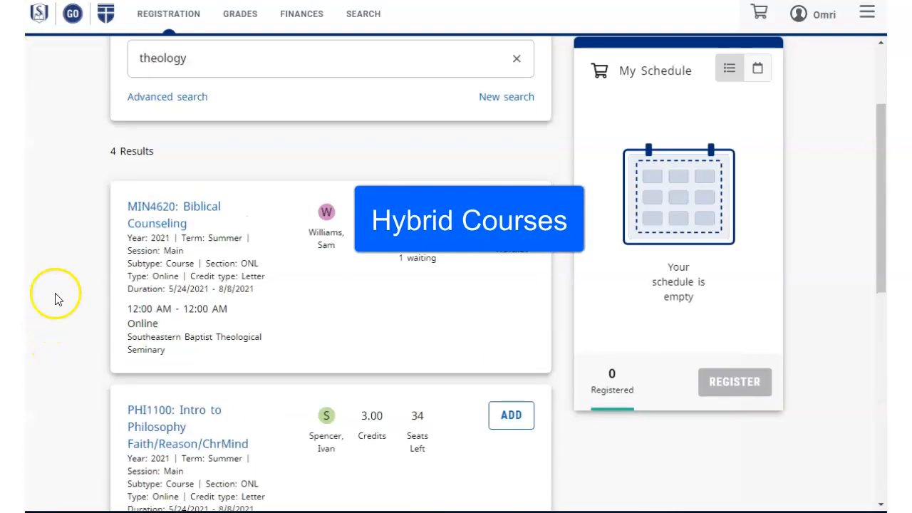
Step: Rerun the advanced search with course type Hybrid, leaving 2 results
click(167, 97)
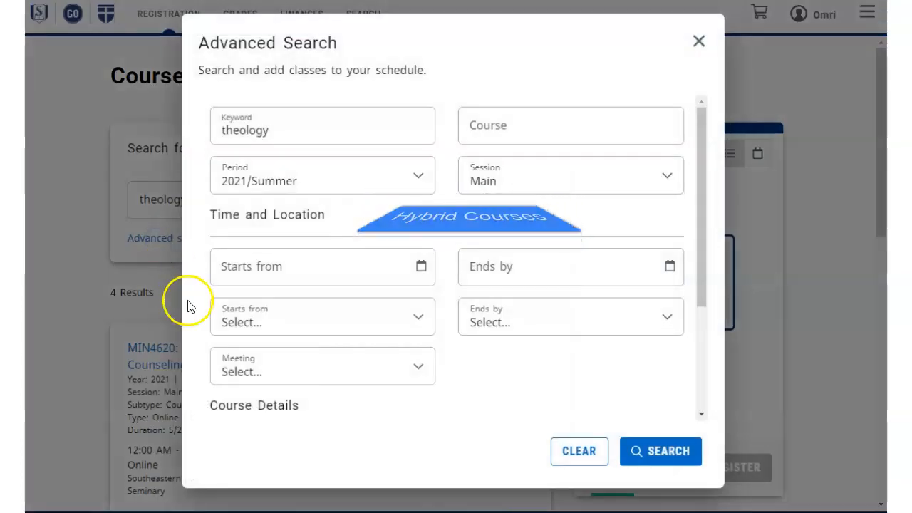
scroll(down, 3)
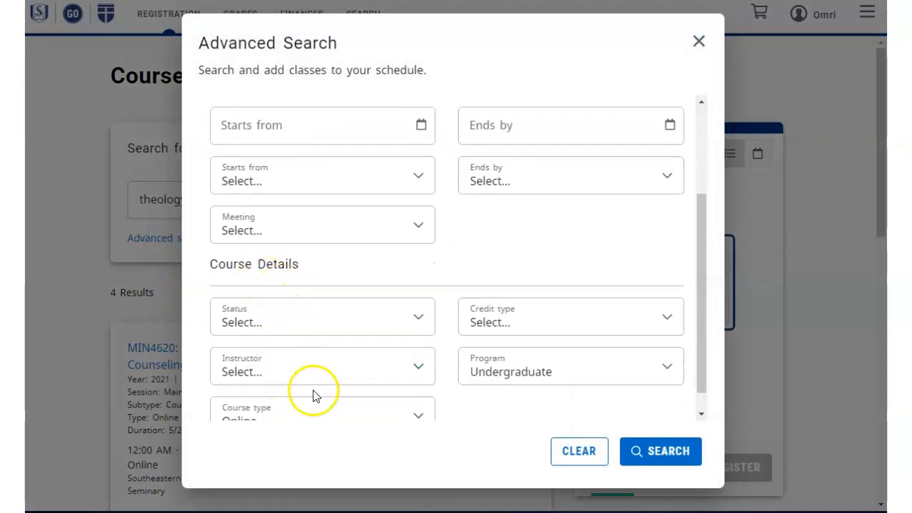
click(322, 417)
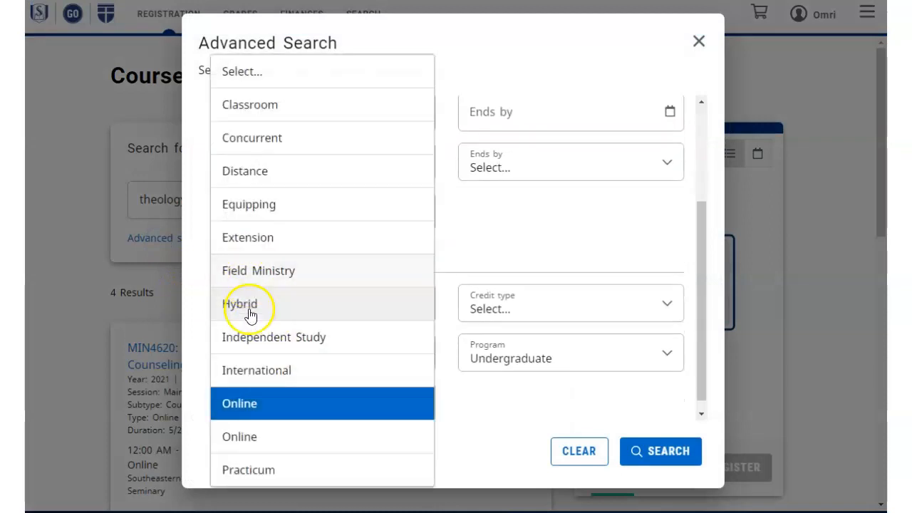
click(239, 305)
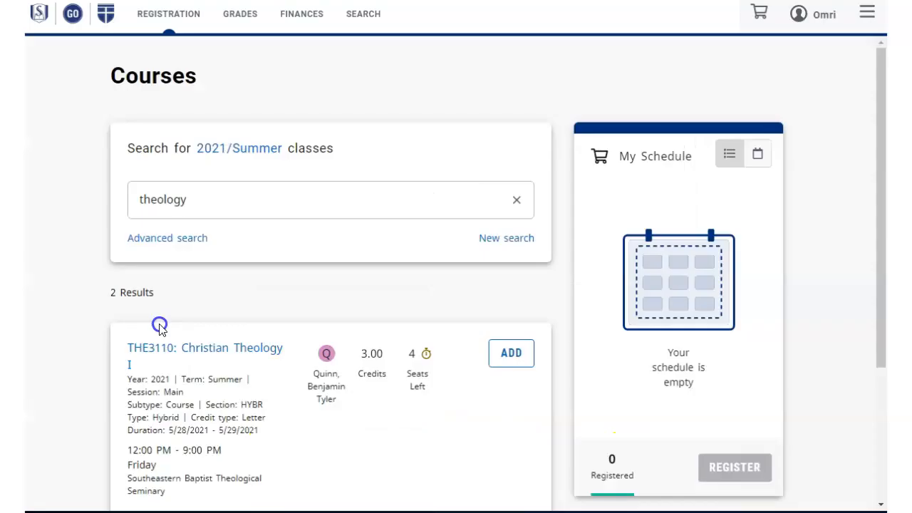
scroll(down, 3)
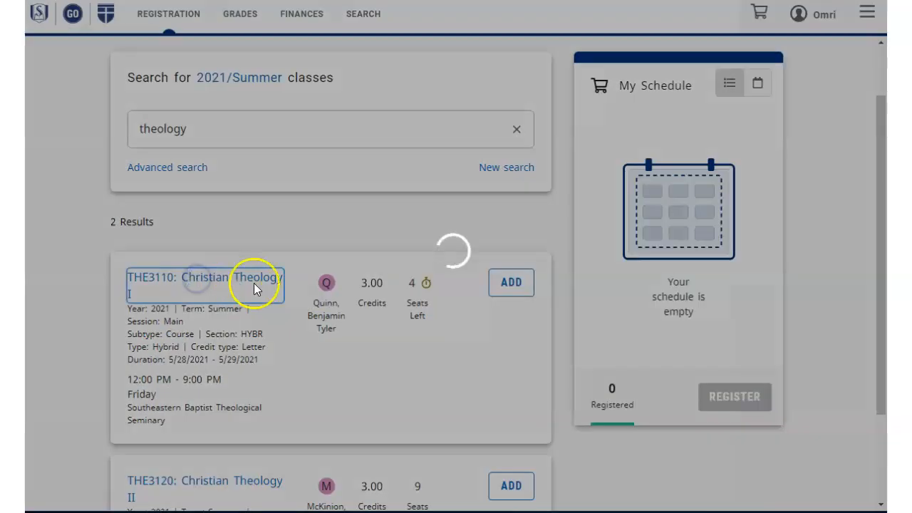
Step: View the hybrid THE3110: Christian Theology I details, highlight the on-campus attendance note, and close it
click(205, 277)
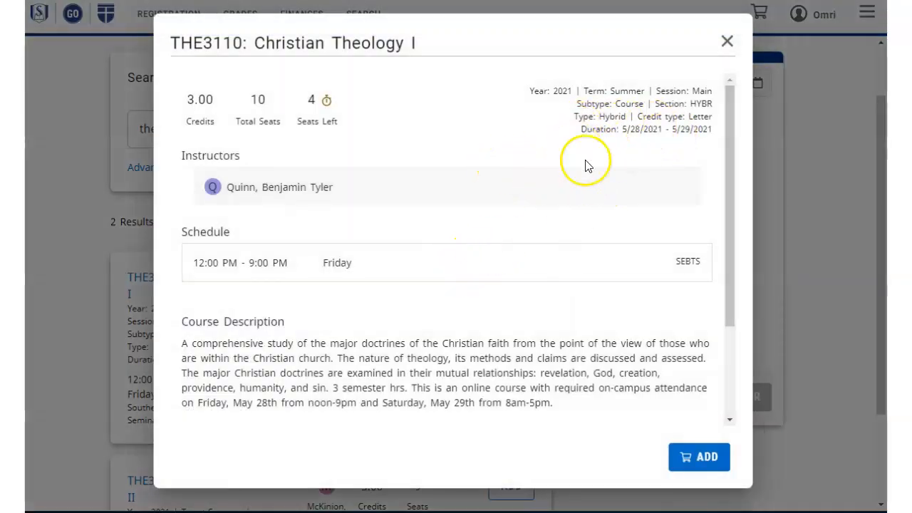
double_click(427, 388)
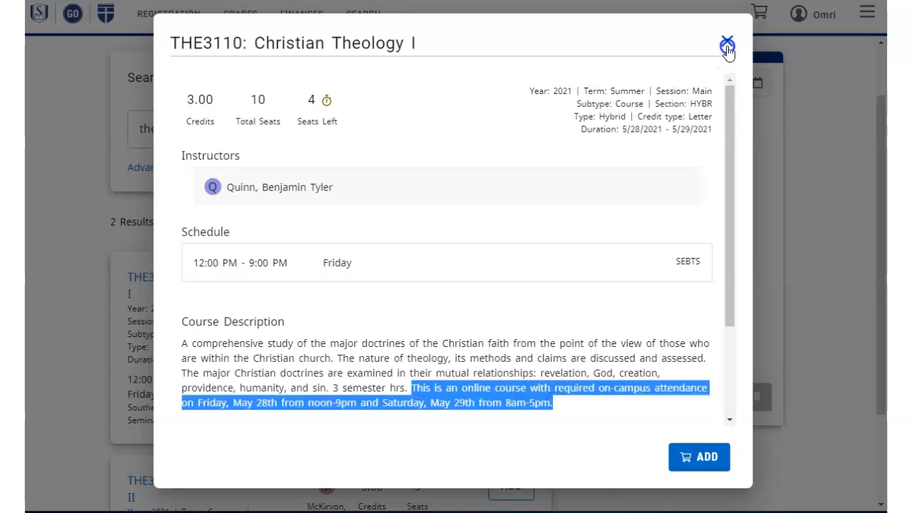
click(727, 43)
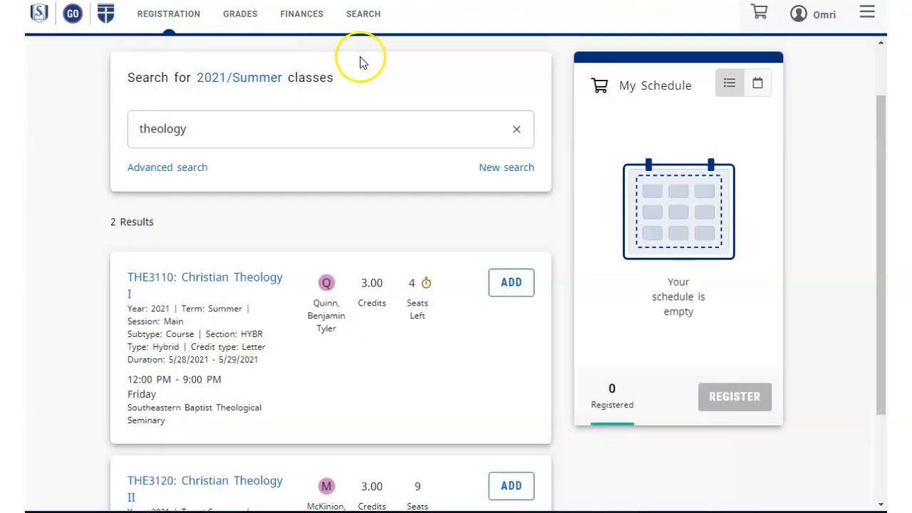
mouse_move(382, 40)
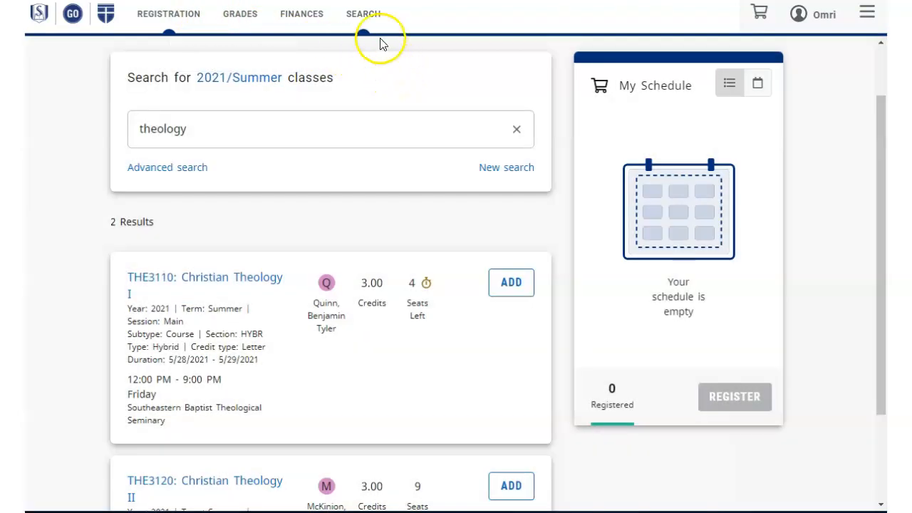
Step: Go to the Student Course Schedule Planning page from the Search menu
click(363, 14)
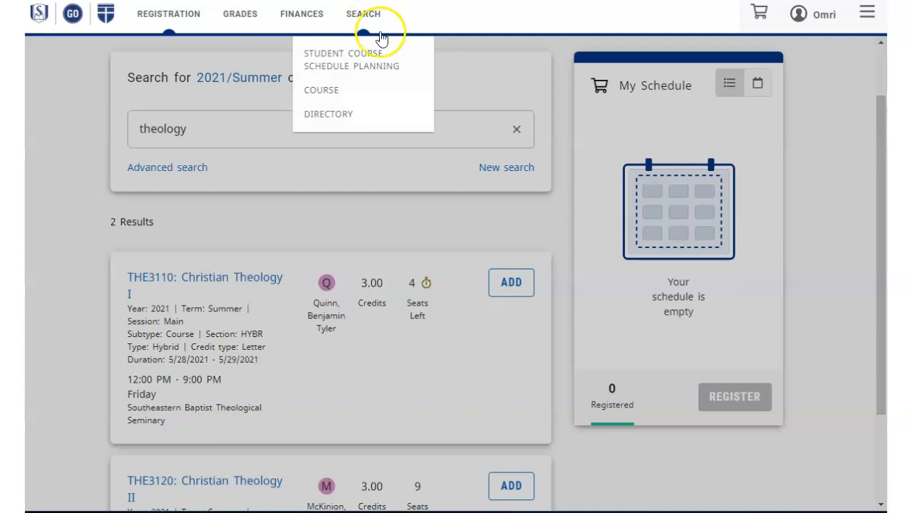
mouse_move(365, 90)
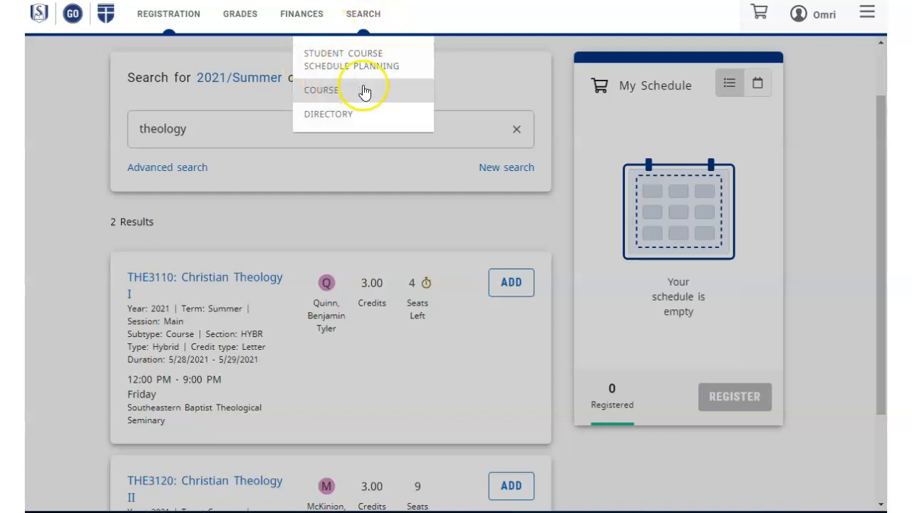
click(342, 60)
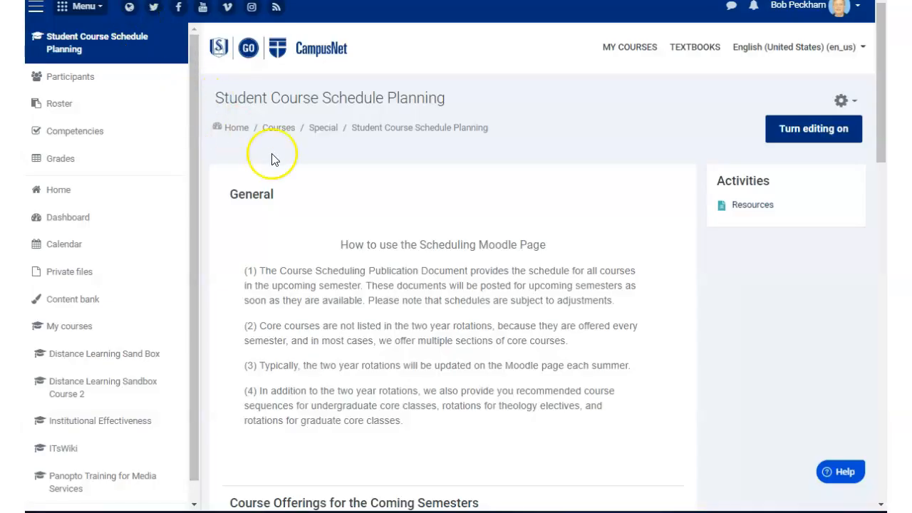
scroll(down, 3)
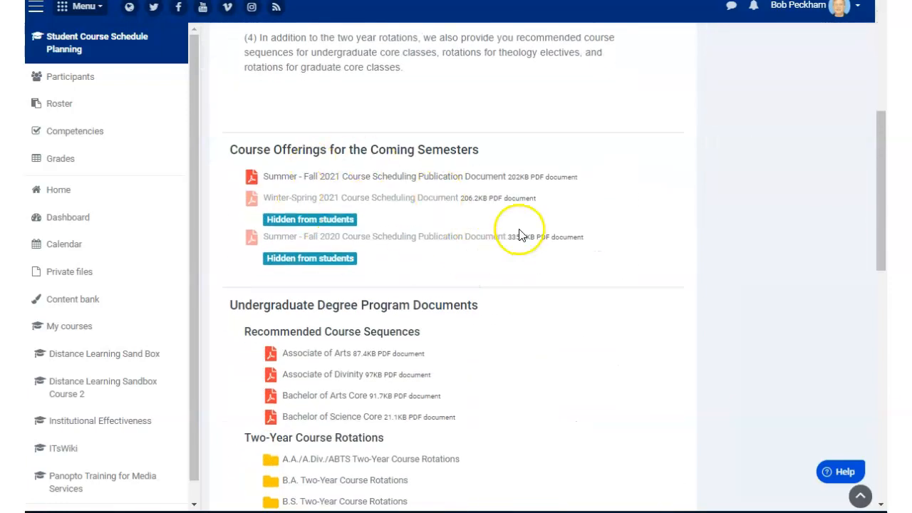
scroll(down, 3)
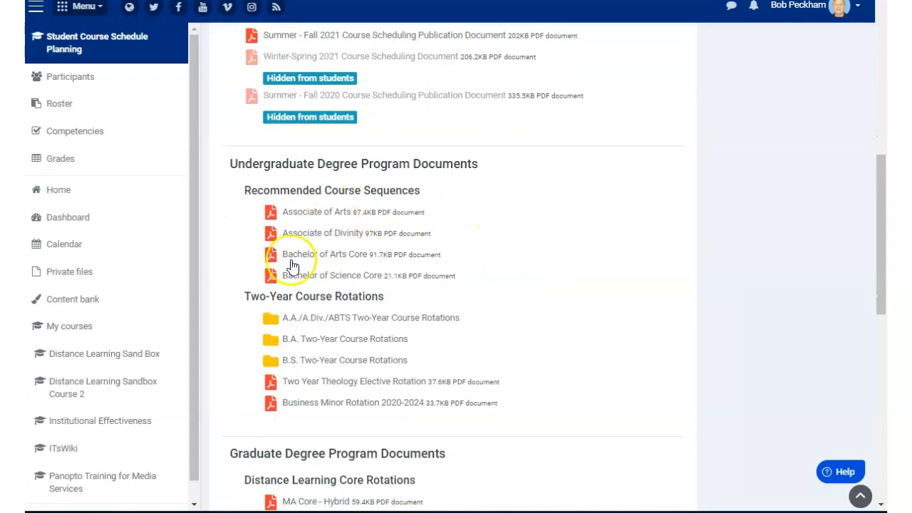
scroll(down, 3)
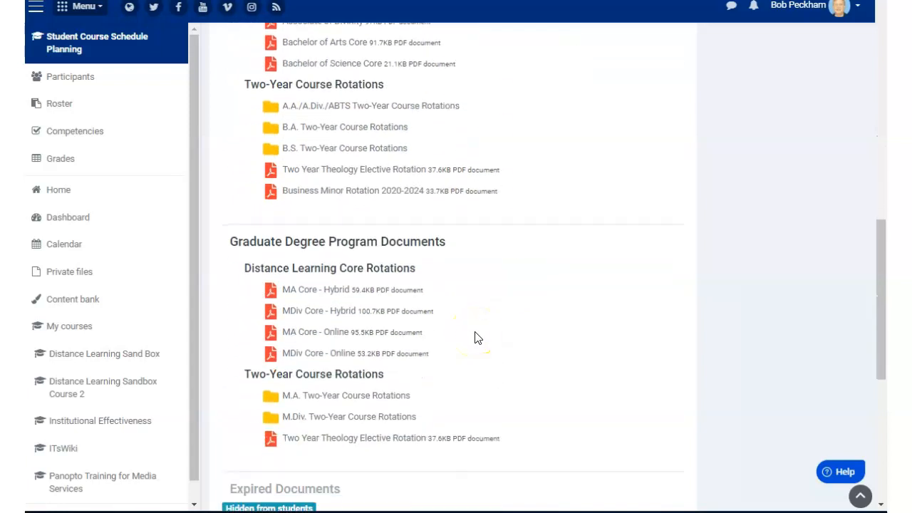